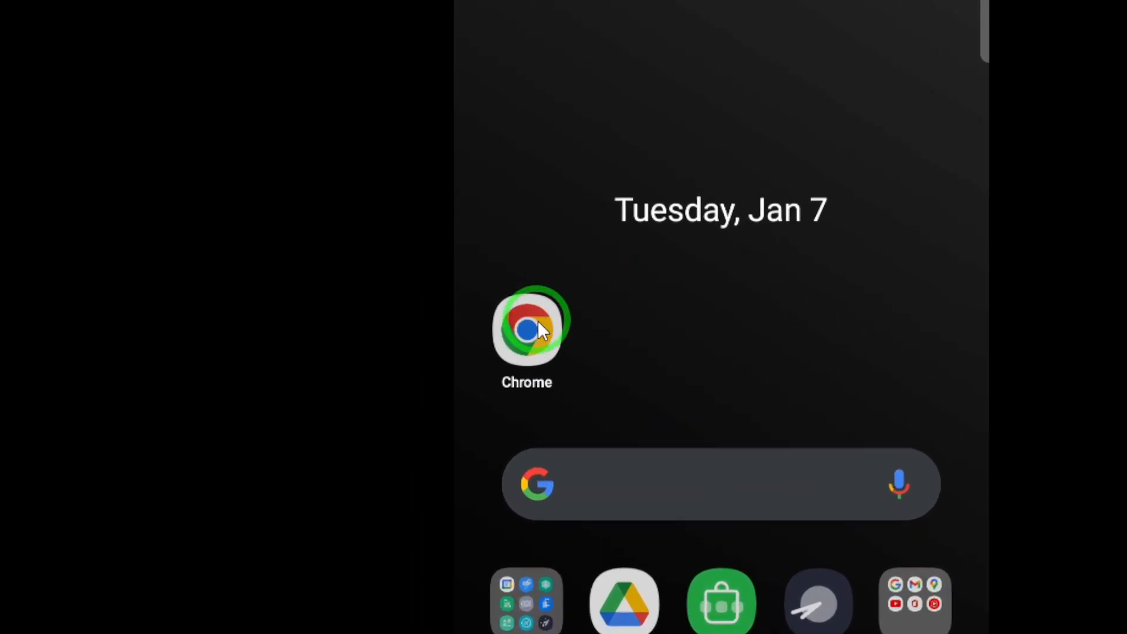
Launch Chrome from the Android home screen to reach the Google search page.
left_click(527, 328)
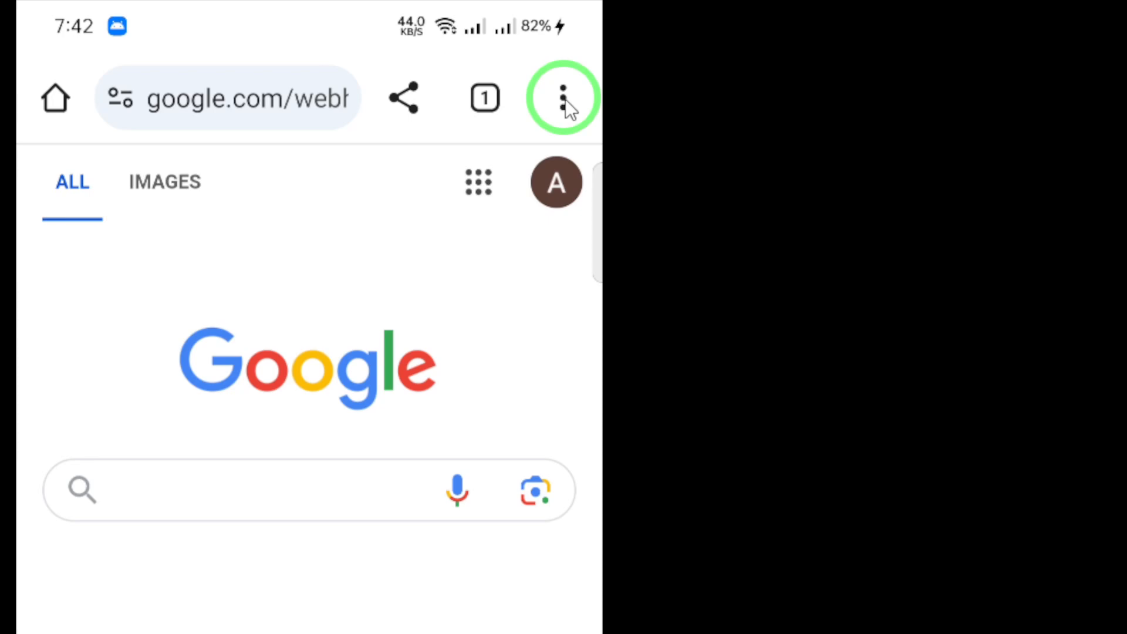
Open Chrome's three-dot menu and scroll down to reveal History, Bookmarks and Settings.
left_click(563, 99)
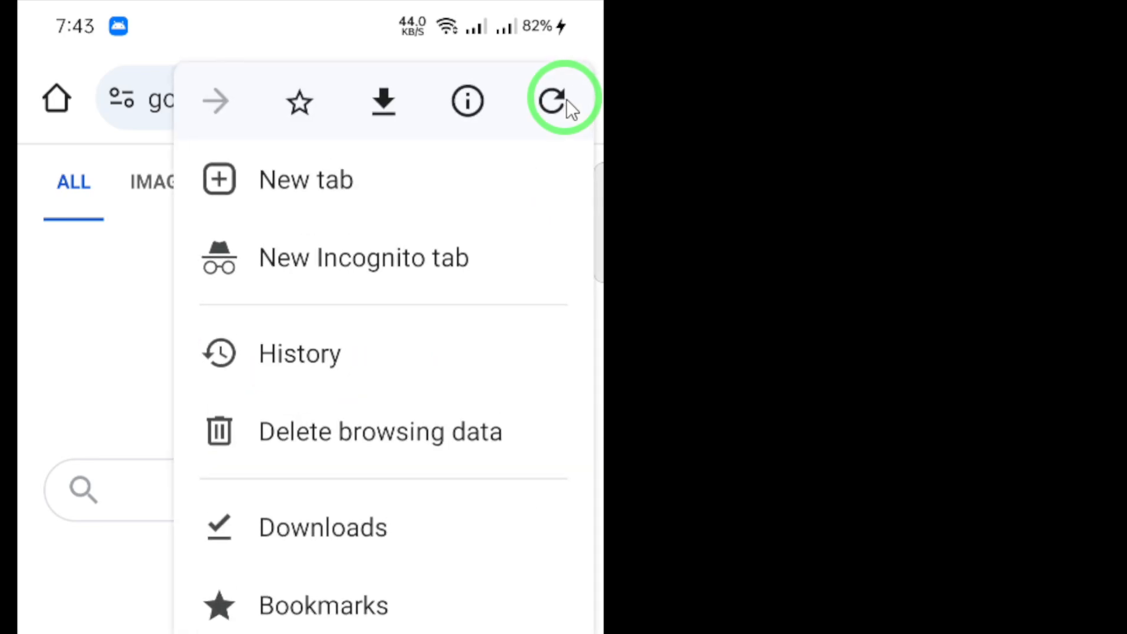
scroll("down", 3)
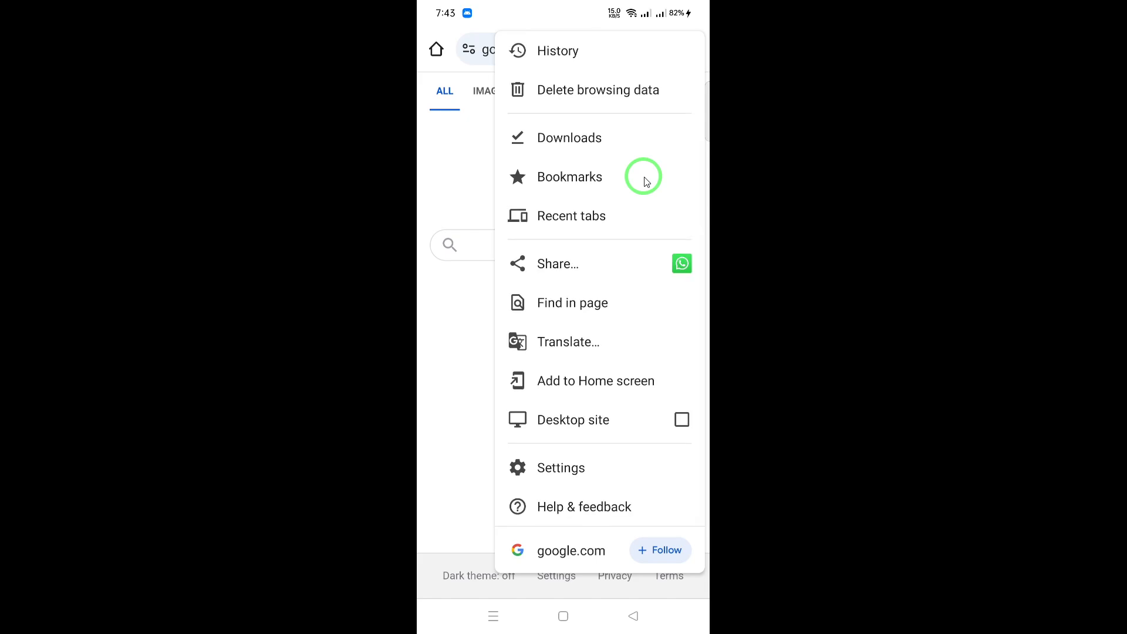
mouse_move(578, 428)
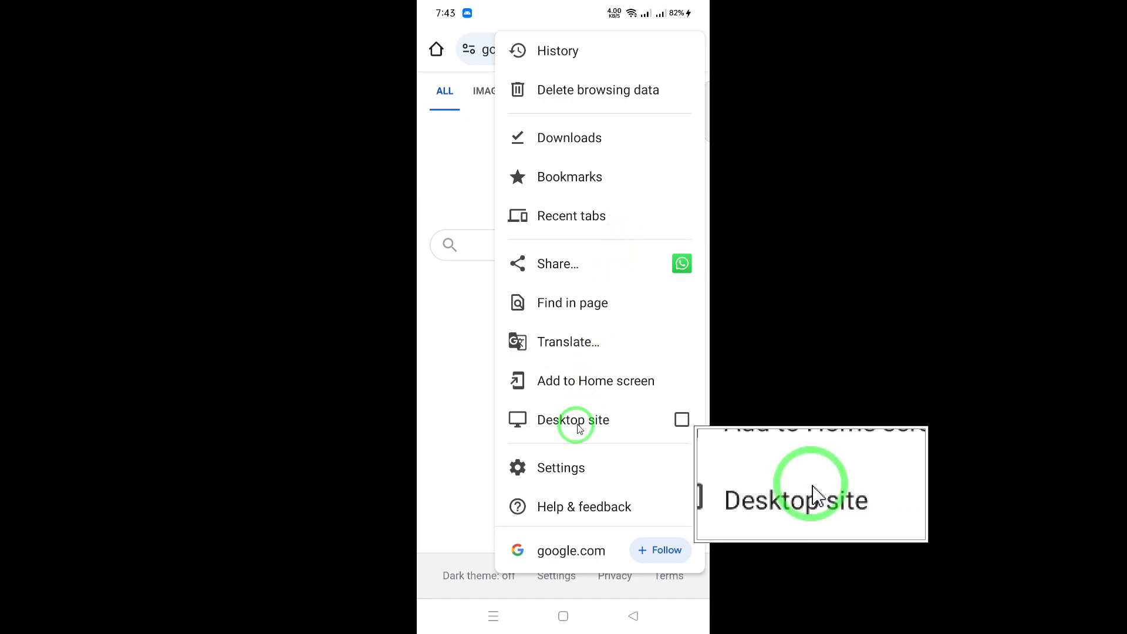
Open Settings and scroll to the Advanced section showing Homepage and Toolbar shortcut.
left_click(560, 467)
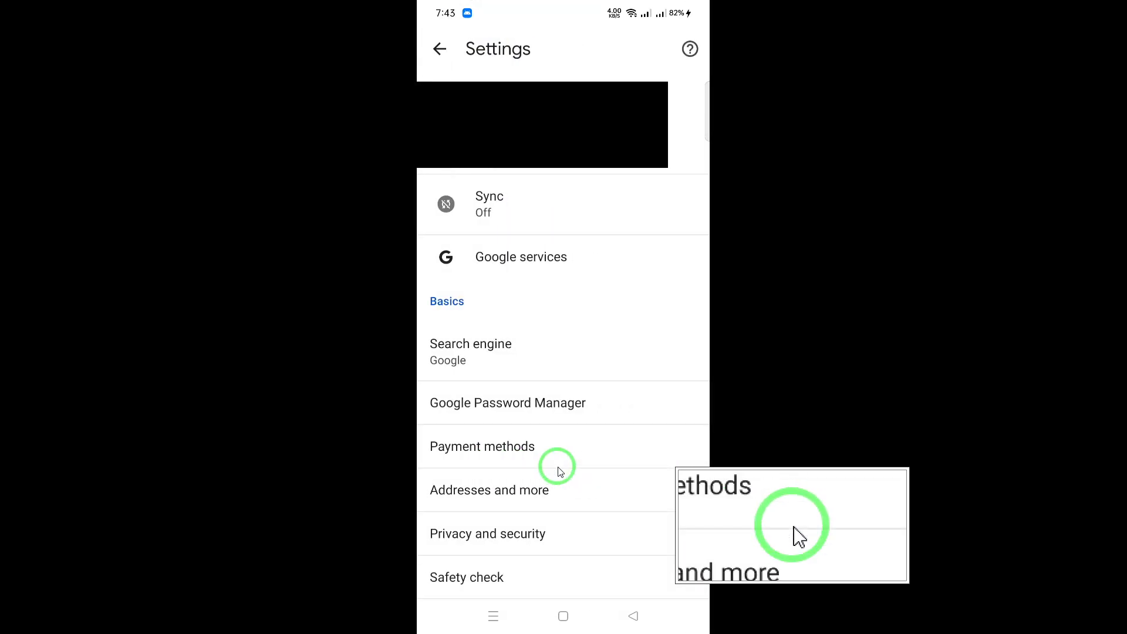
scroll("down", 3)
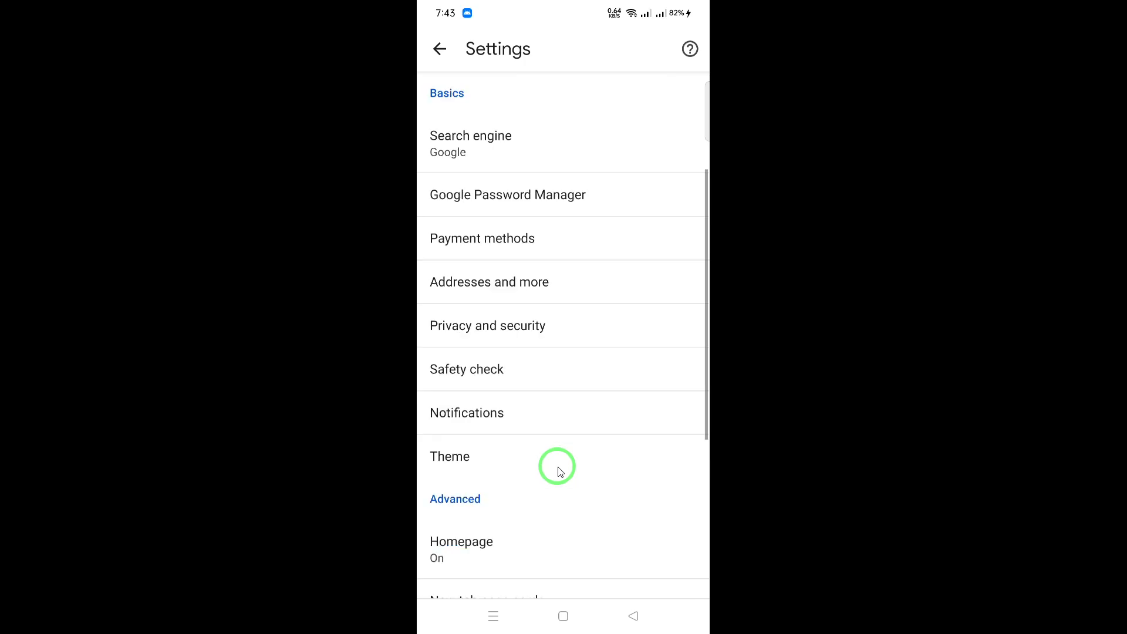
scroll("down", 3)
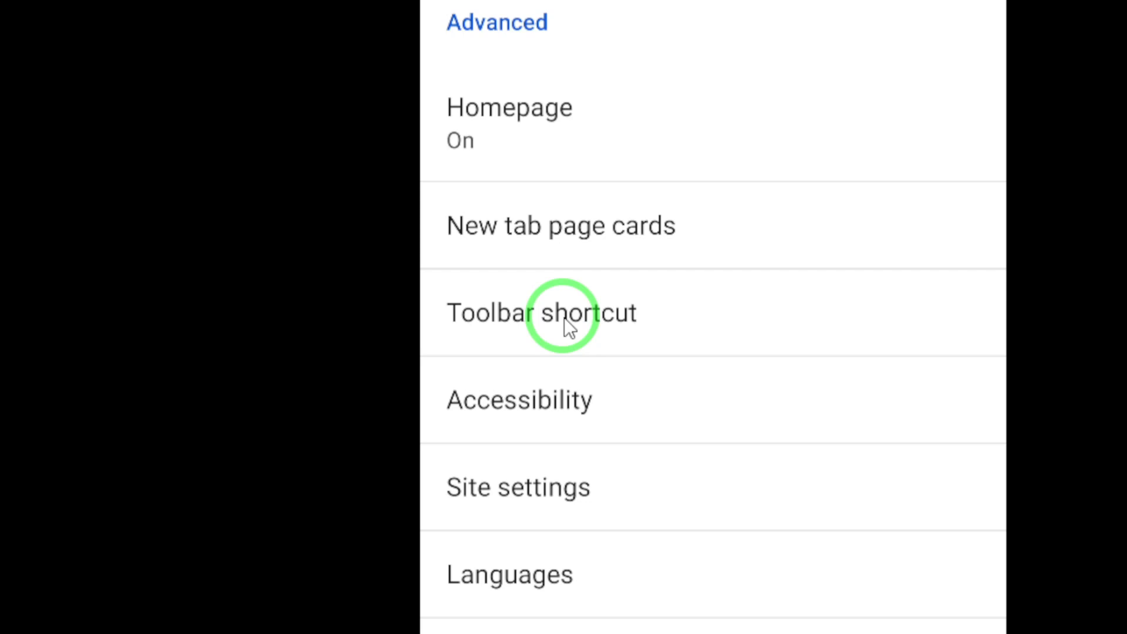
Change the Toolbar shortcut from Share this page to Voice search.
left_click(541, 313)
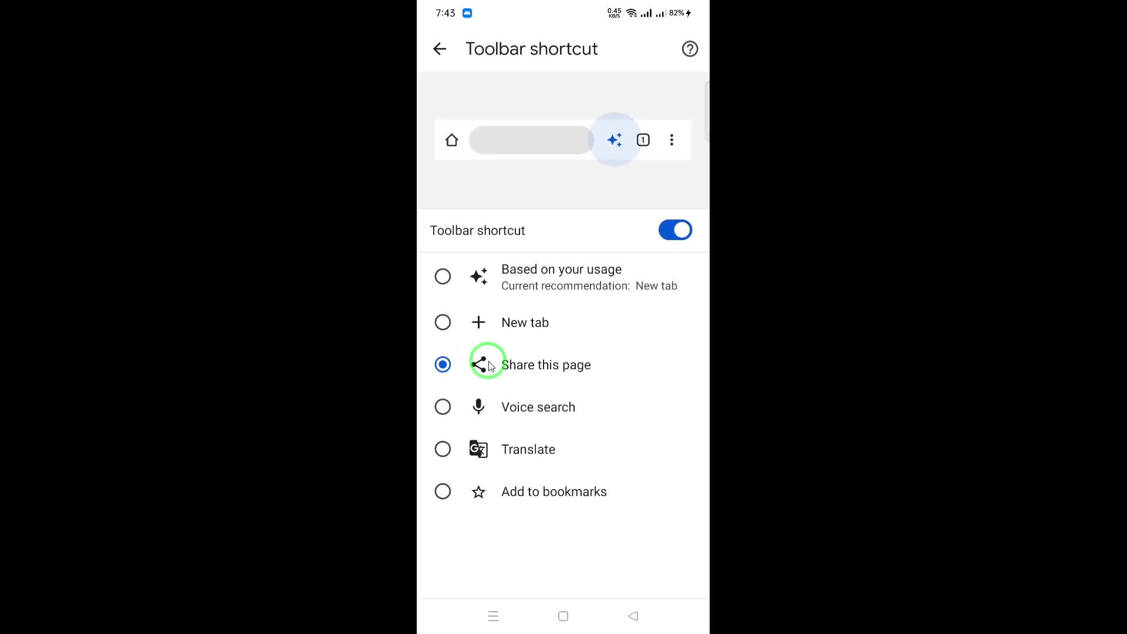
mouse_move(635, 358)
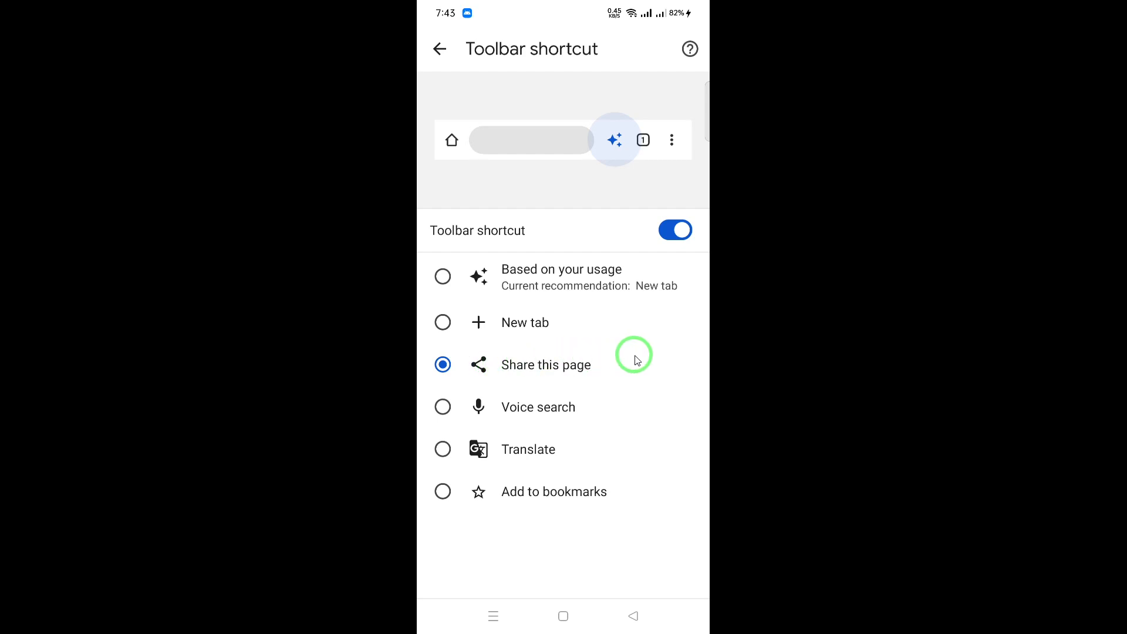
mouse_move(646, 356)
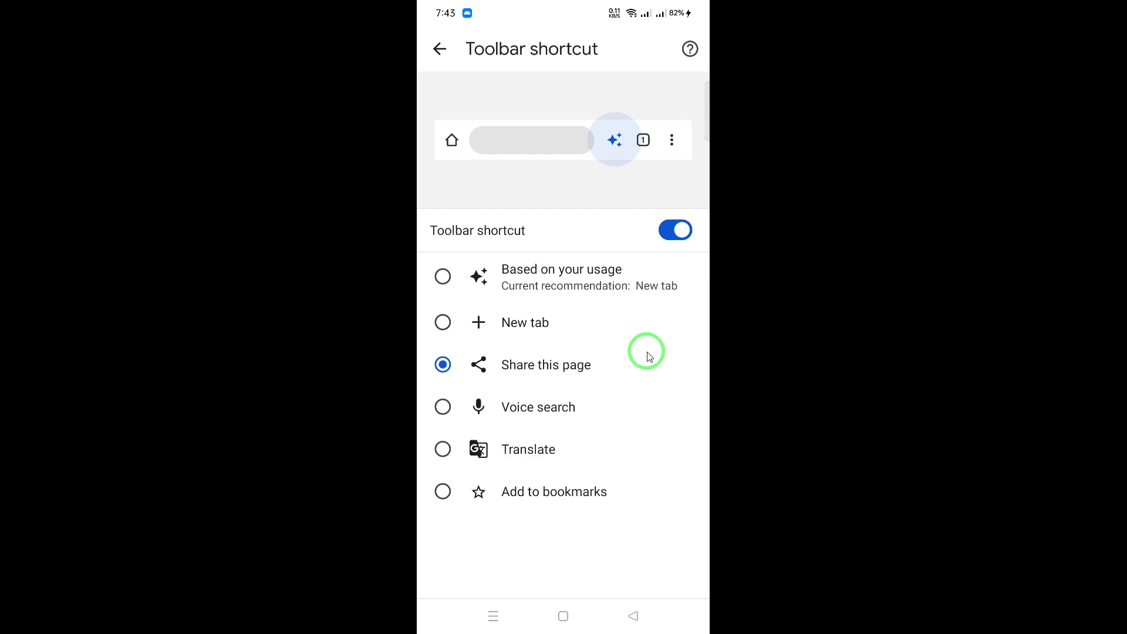
mouse_move(642, 359)
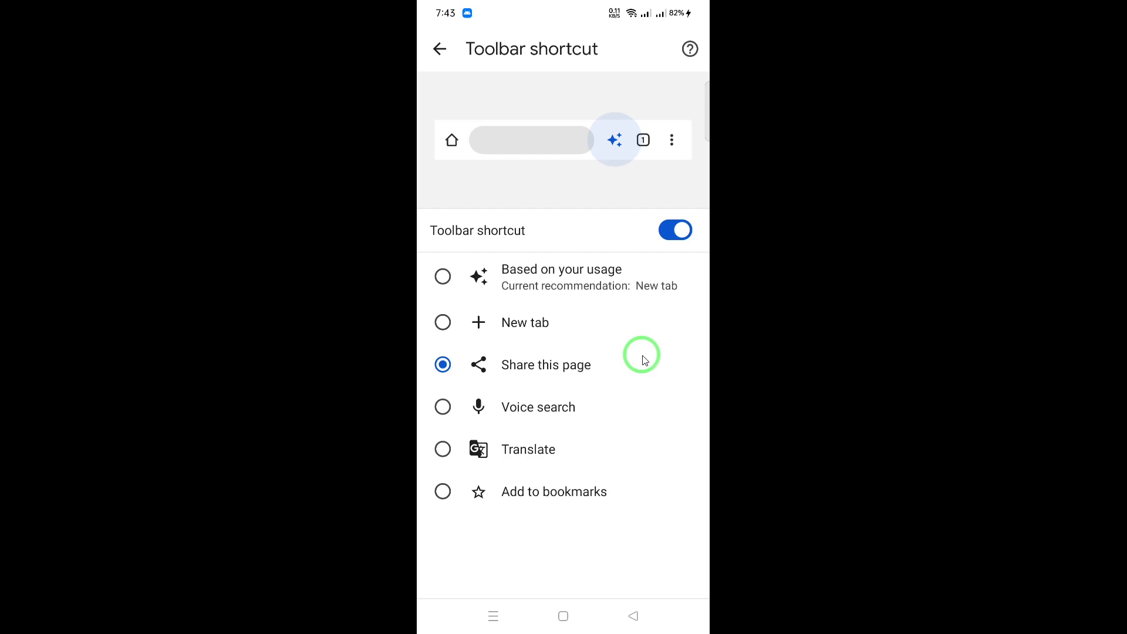
mouse_move(627, 382)
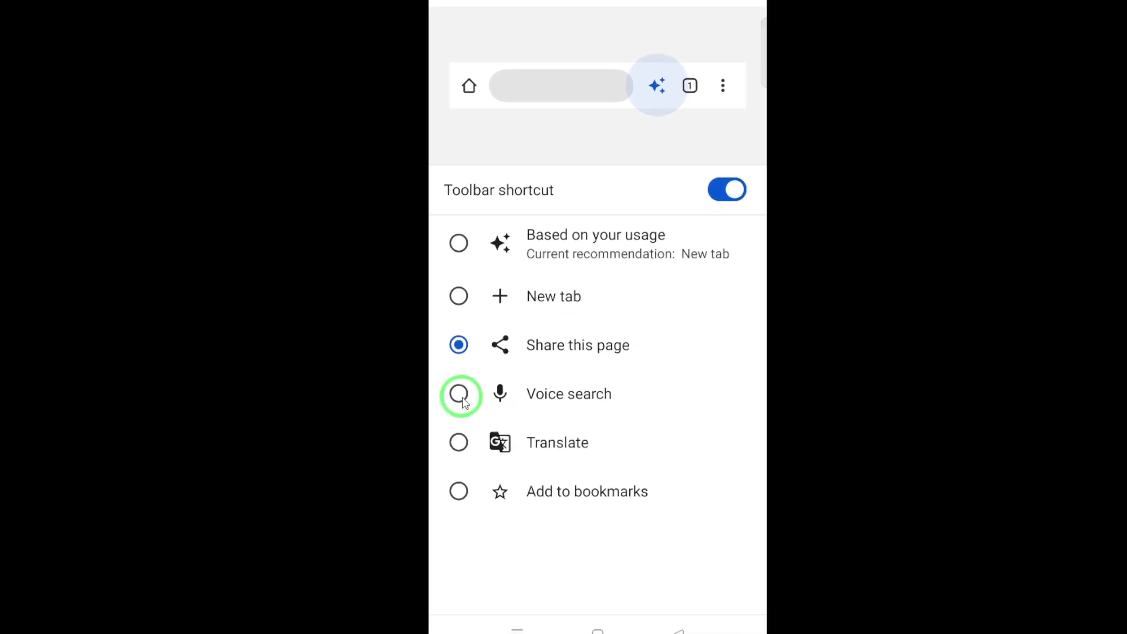
left_click(457, 394)
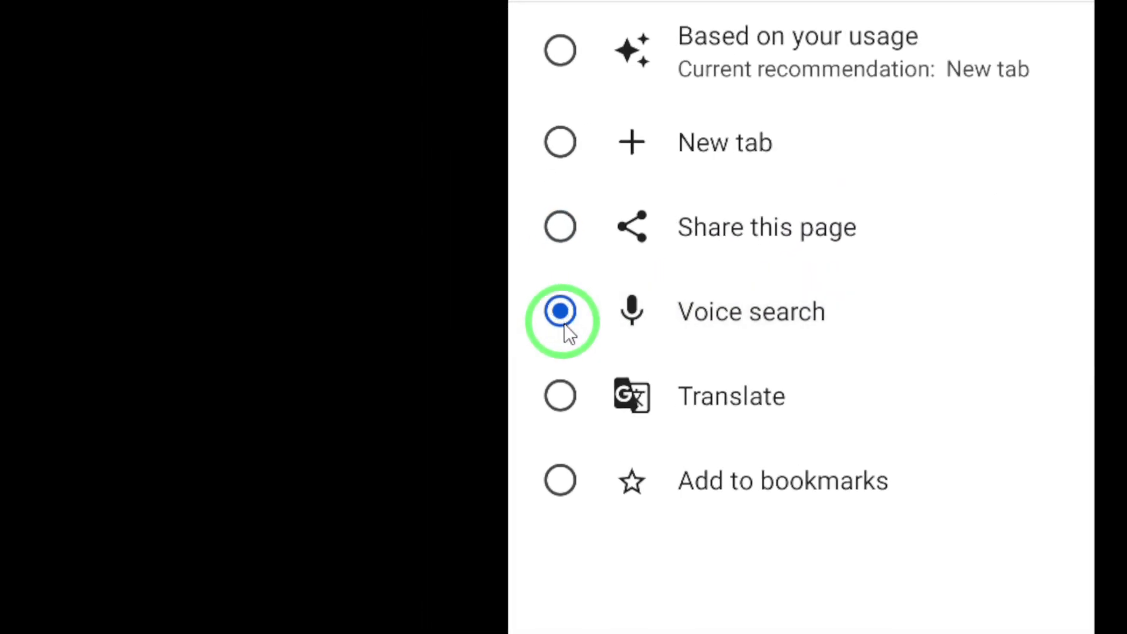